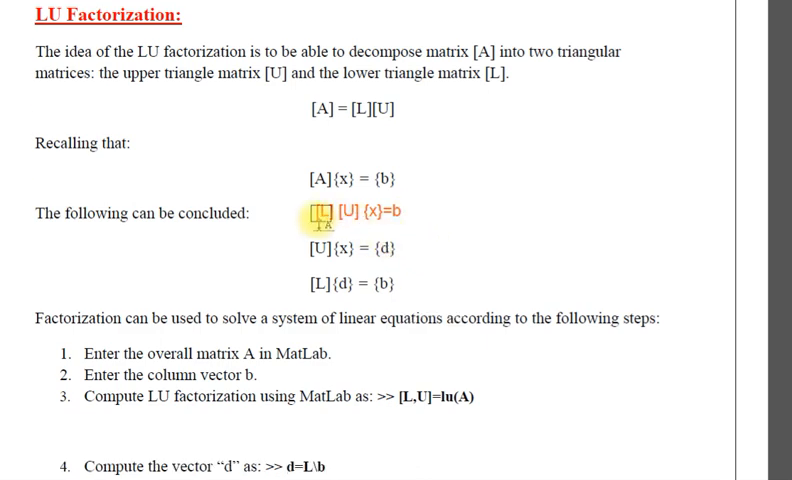
Step: Scroll the lecture notes PDF down to Exercise 7, the 3×3 LU factorization problem
scroll(down, 3)
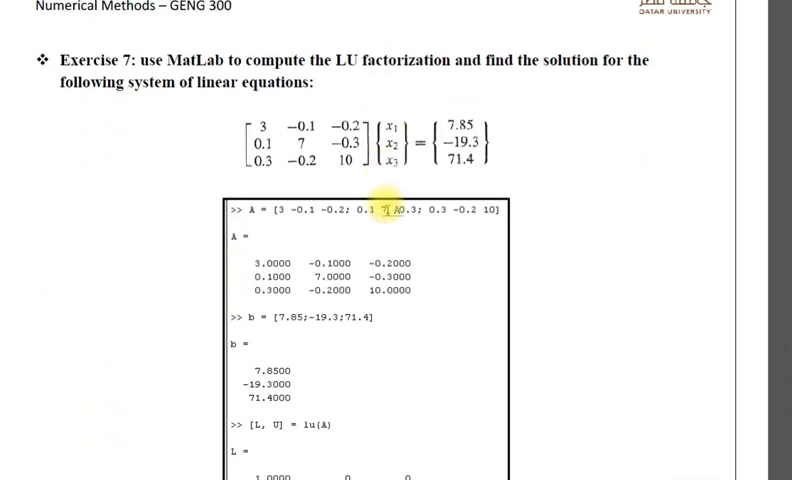
scroll(down, 3)
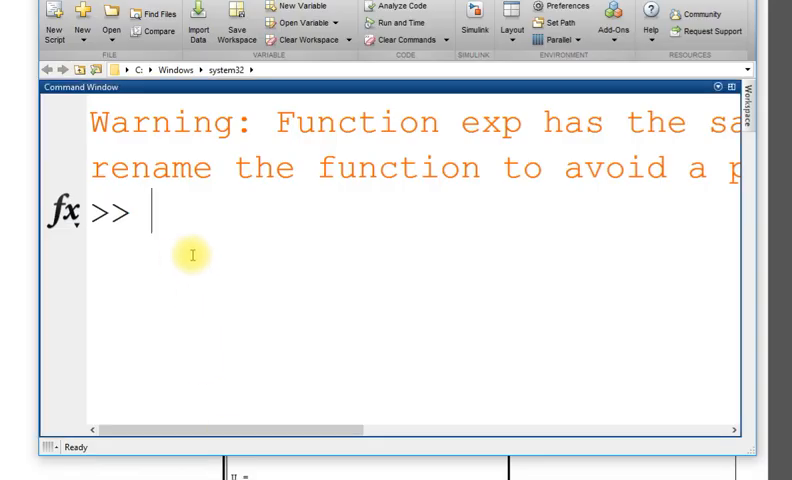
Step: Enter A=[3 -0.1 -0.2;0.1 7 -0.3;-0.3 -0.2 10] in the Command Window
text(A=[)
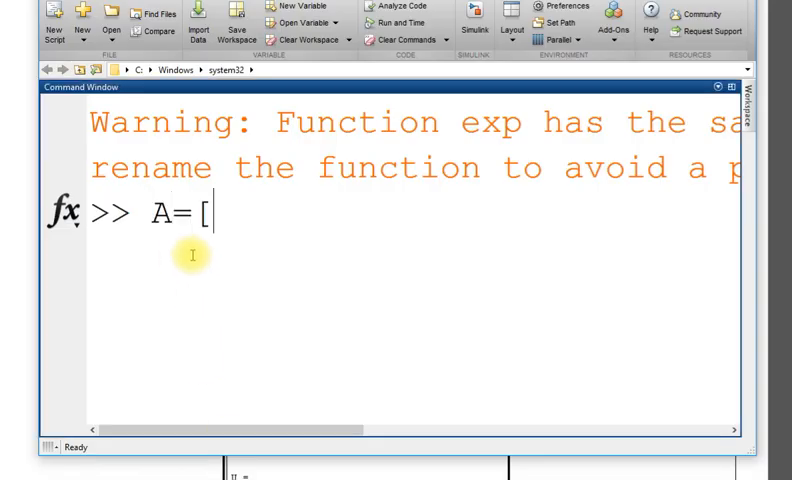
text(3 -0.)
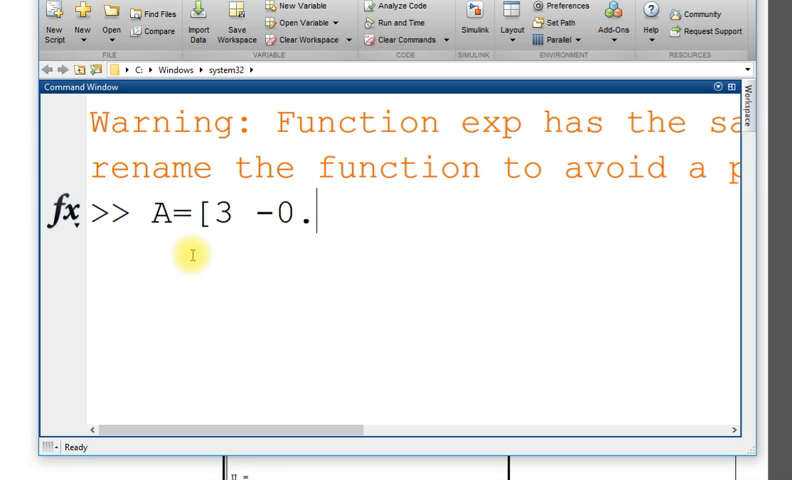
text(1 -0.)
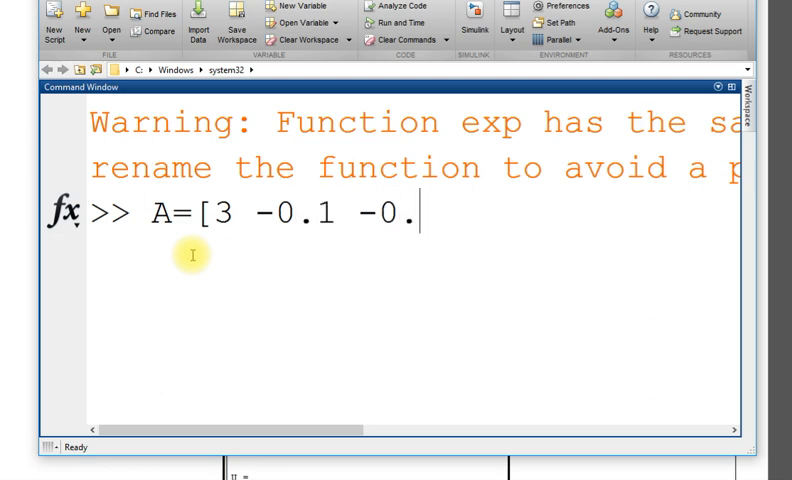
text(2;0.1 7)
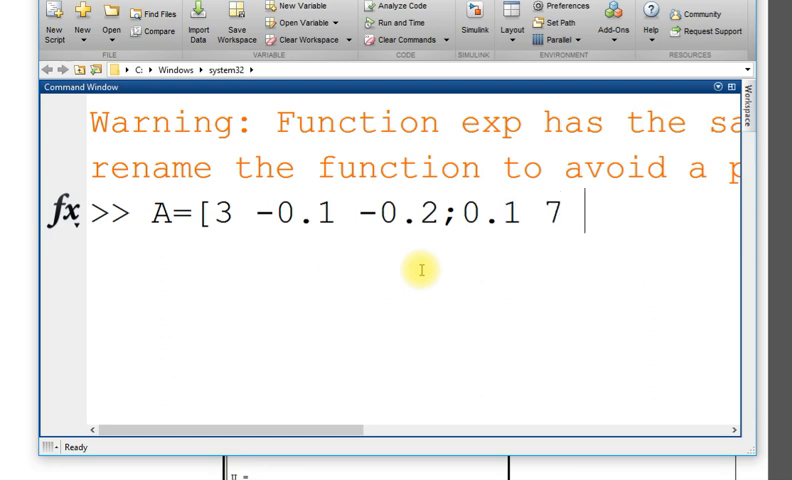
text(0)
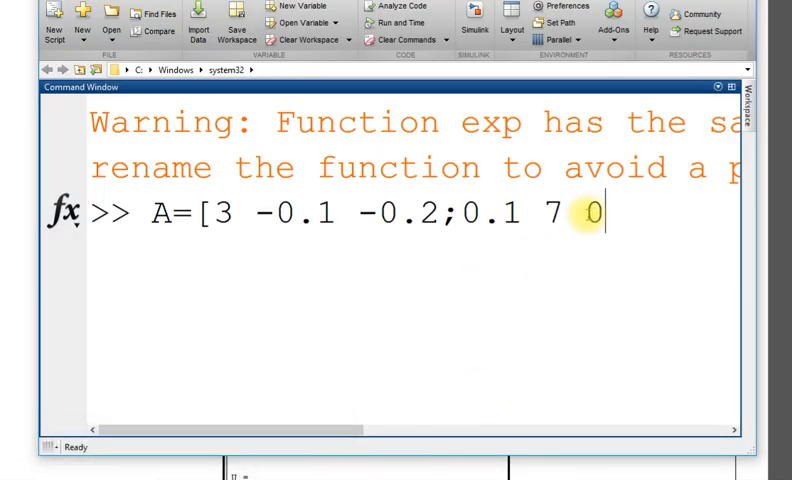
text(.3;)
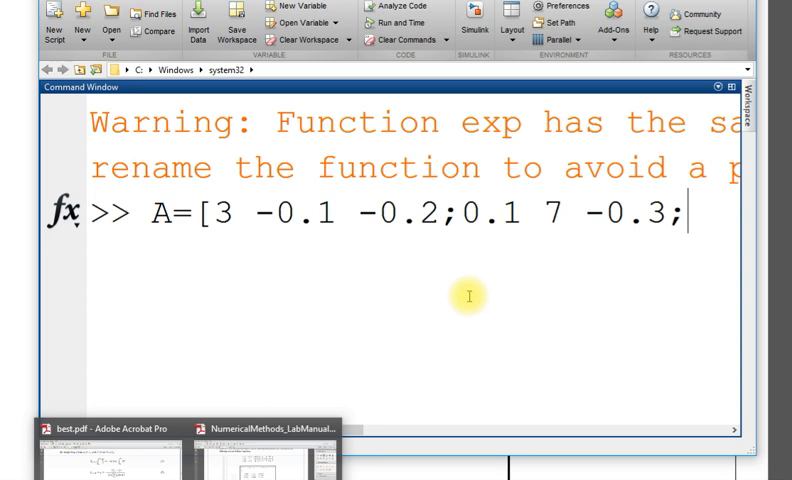
text(-0.3 -0.)
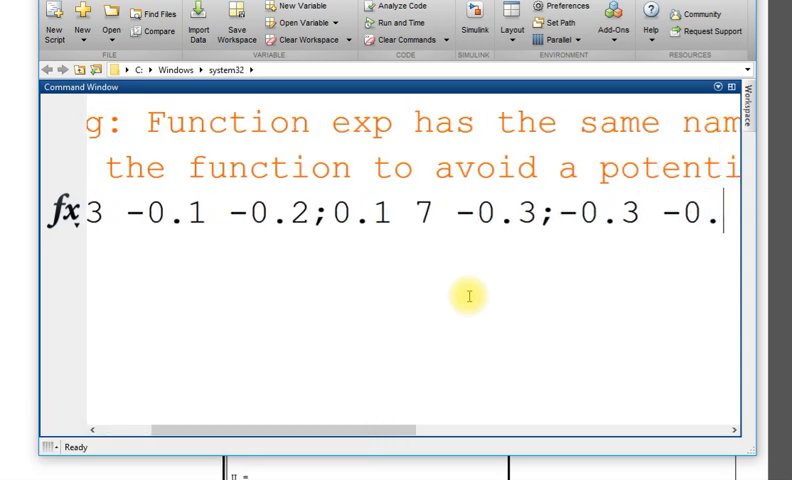
scroll(right, 3)
text(2 1)
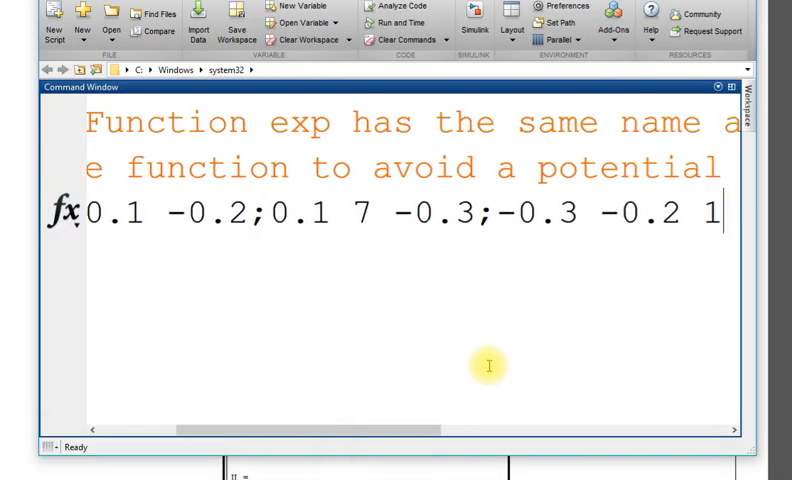
key(enter)
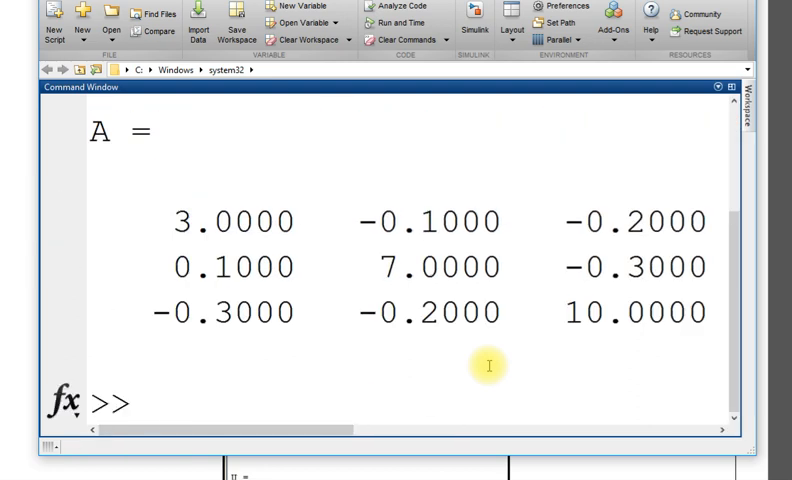
Step: Type b=[7.85;-19.3;71.4] to define the right-hand-side column vector
text(b=)
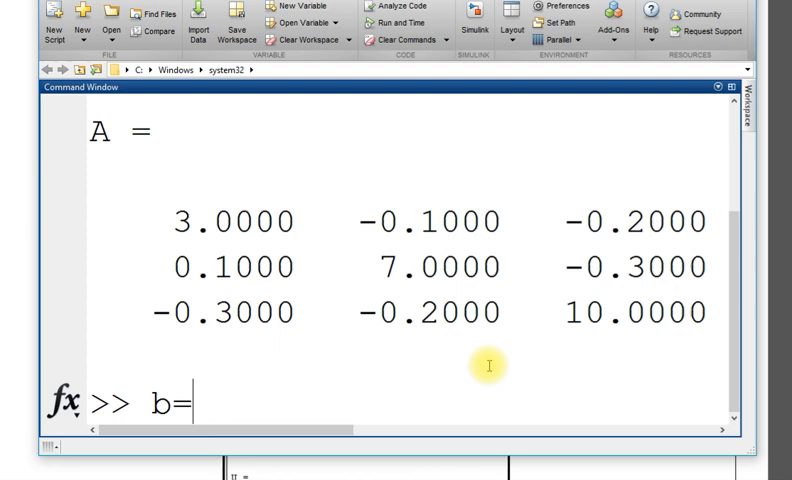
text([)
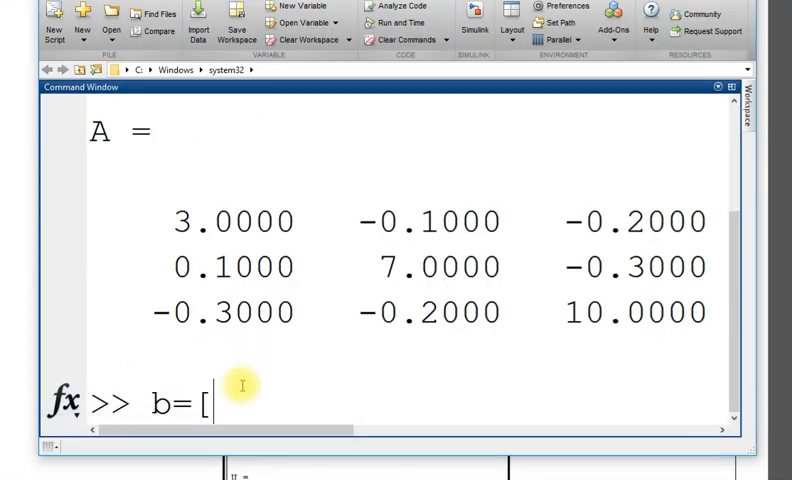
text(7.85)
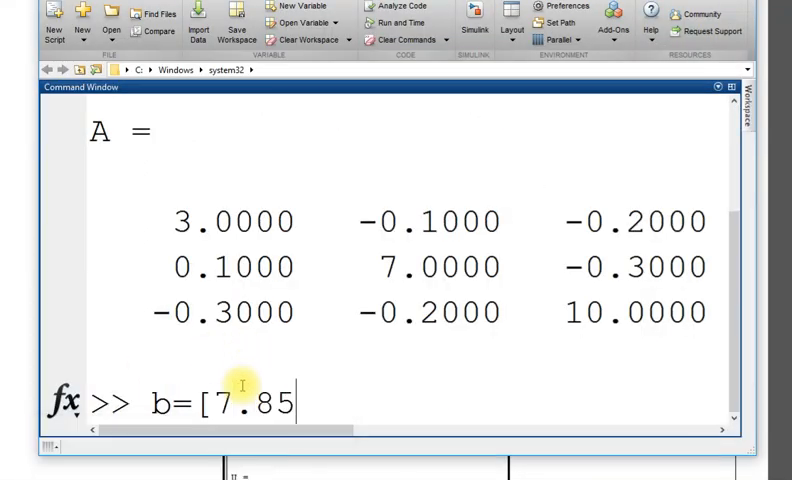
text(;)
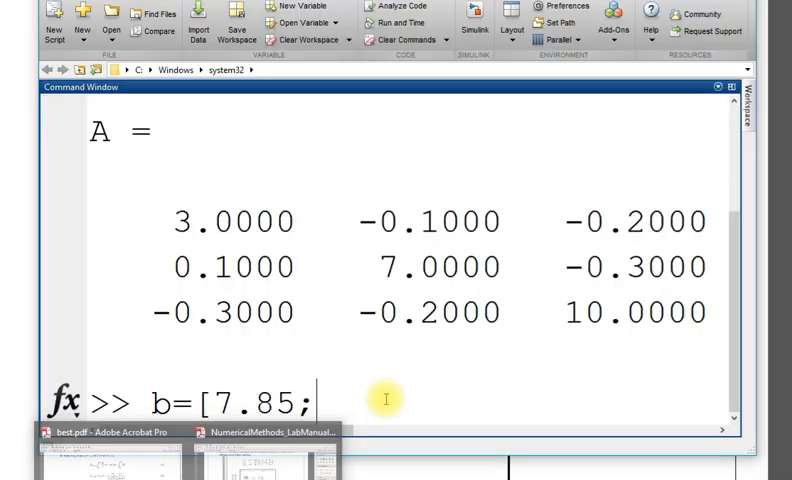
text(-19.)
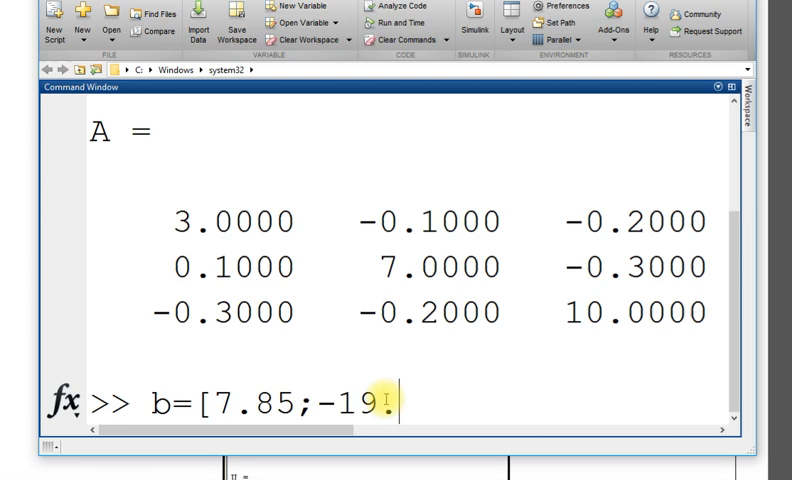
text(.3;)
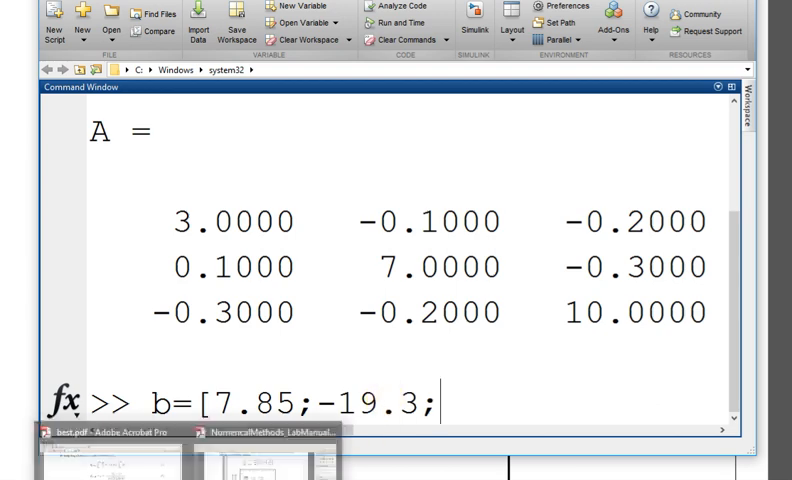
text(;)
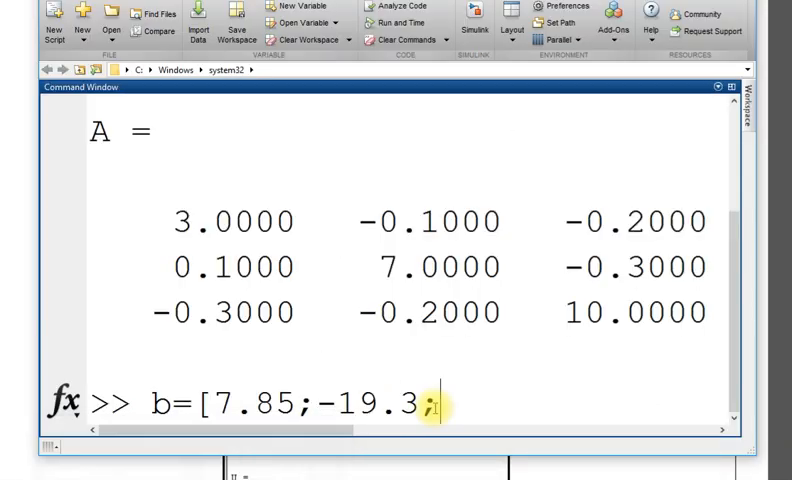
text(71.4)
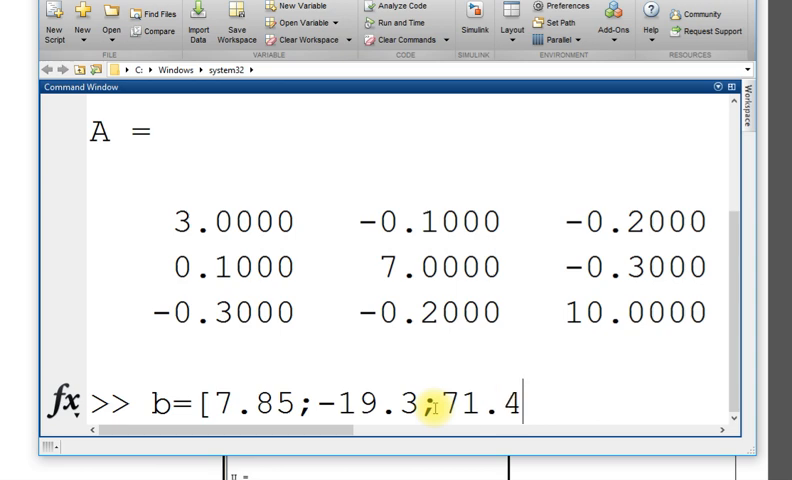
text(])
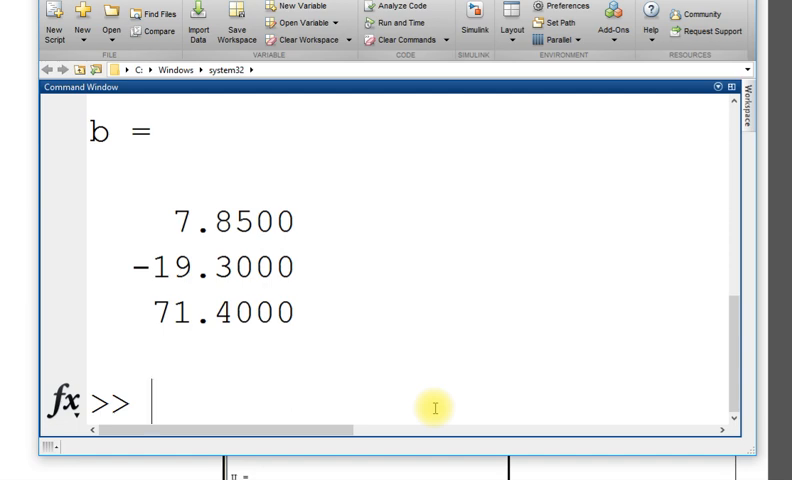
Step: Run [L,U]=lu(A), giving U with diagonal 3, 7.0033 and 9.9712
text([)
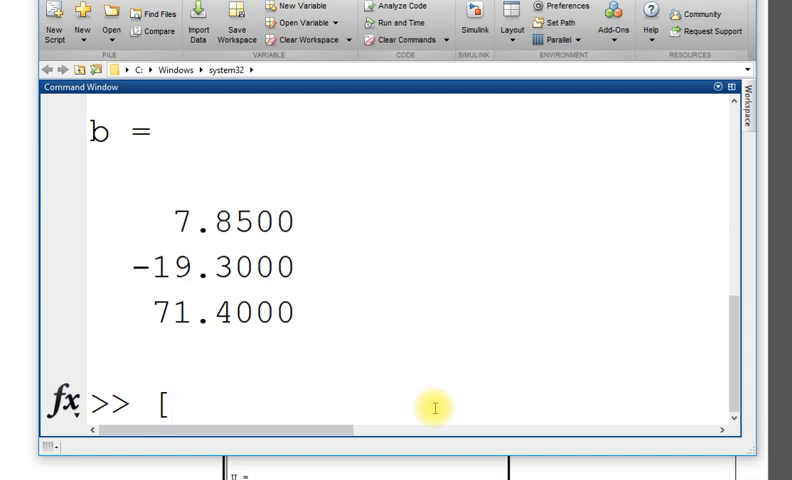
text(L,U)
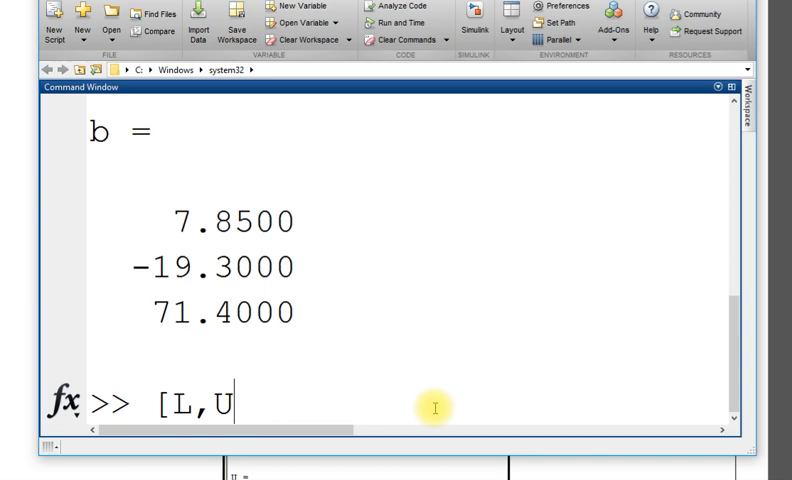
text(]=l)
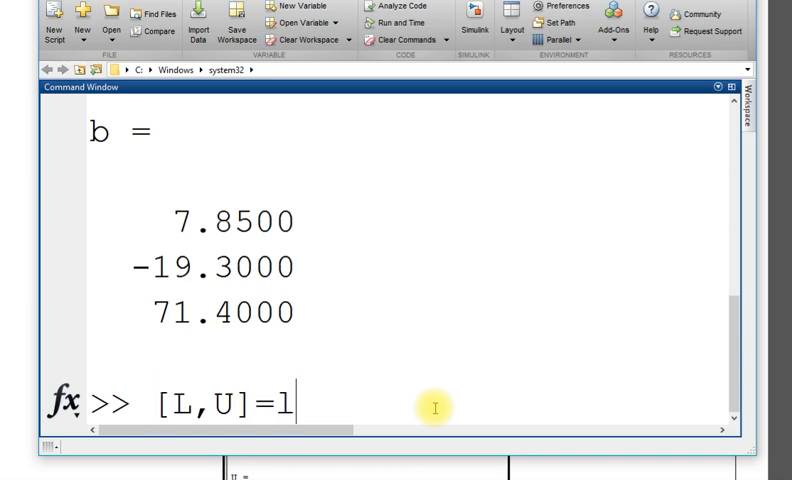
text(u(A)
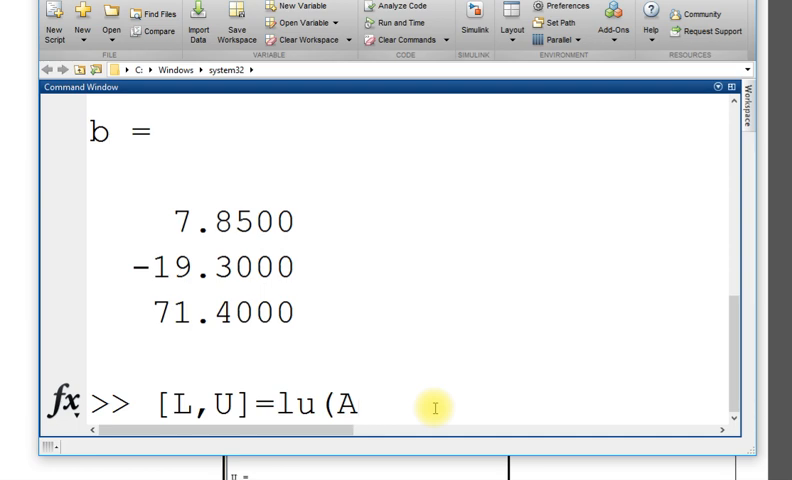
text())
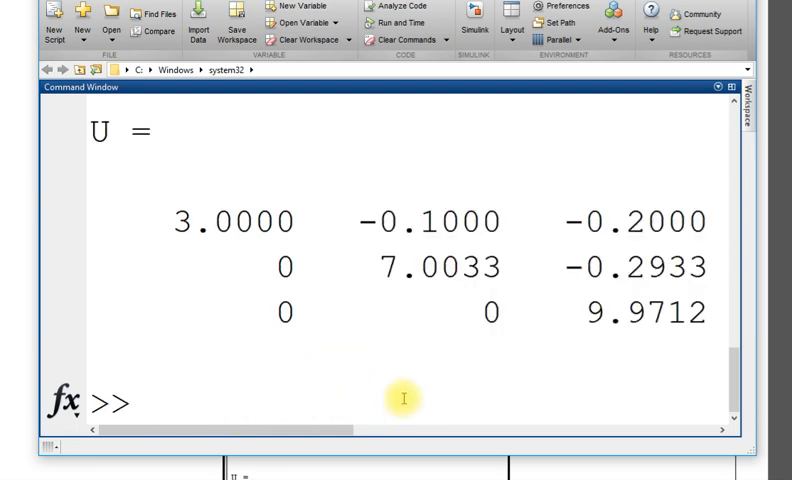
mouse_move(367, 409)
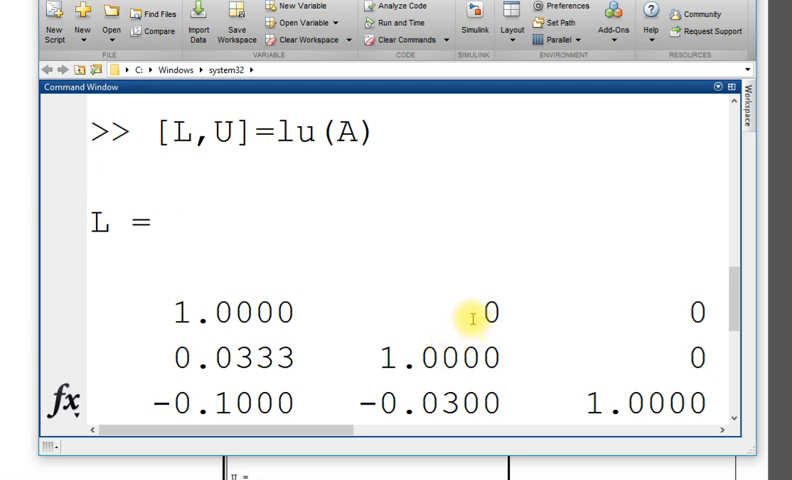
mouse_move(650, 288)
text(d=)
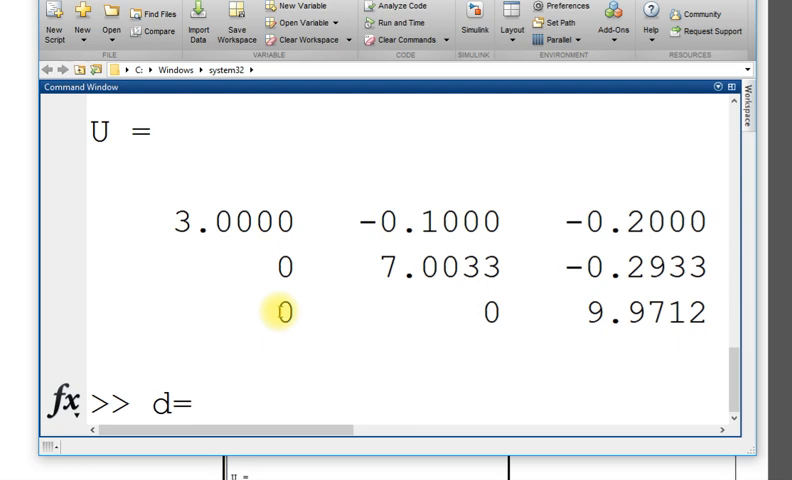
Step: Run d=L\b for forward substitution, giving d = [7.85; -19.5617; 71.5984]
text(L)
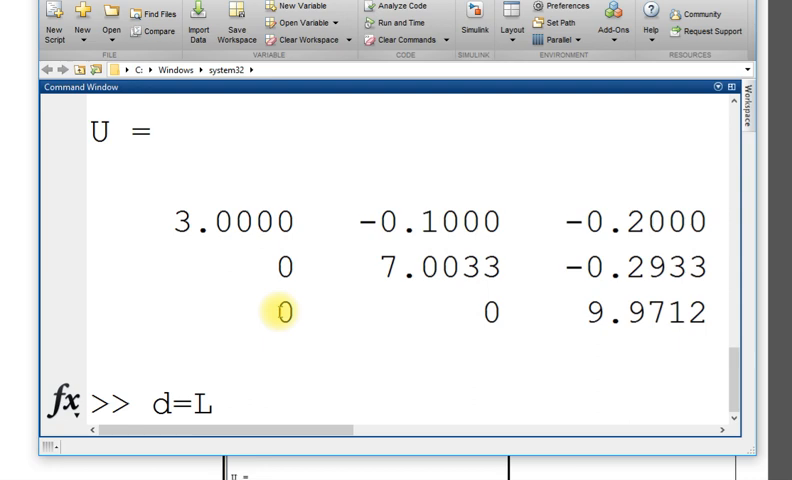
text(\)
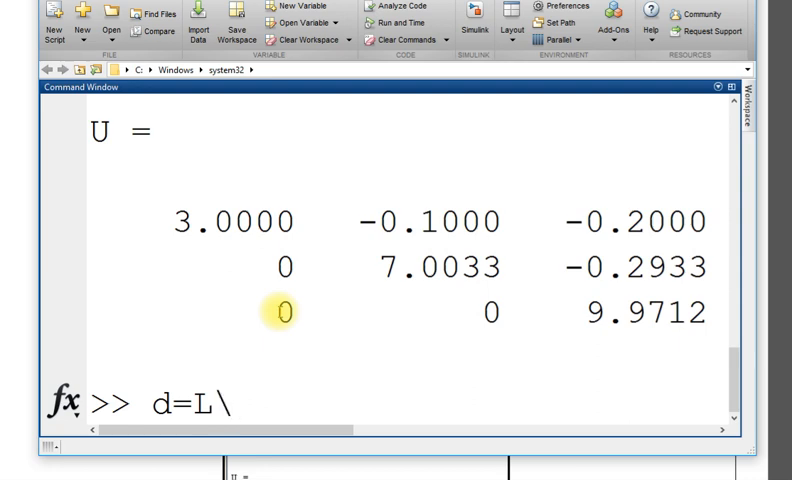
text(b)
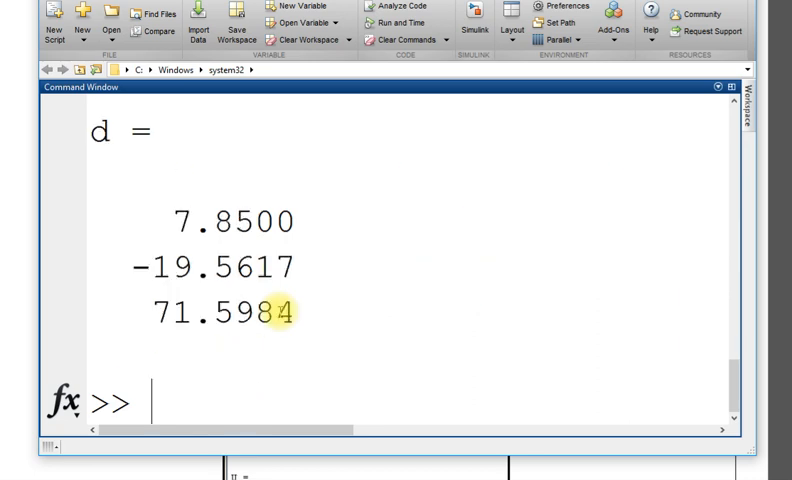
Step: Enter x=U\d for back substitution, with last entry 7.1805
text(x)
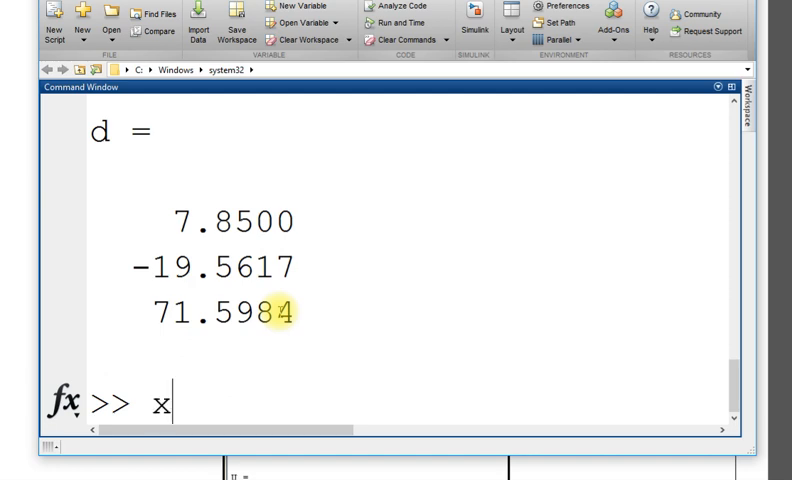
text(=)
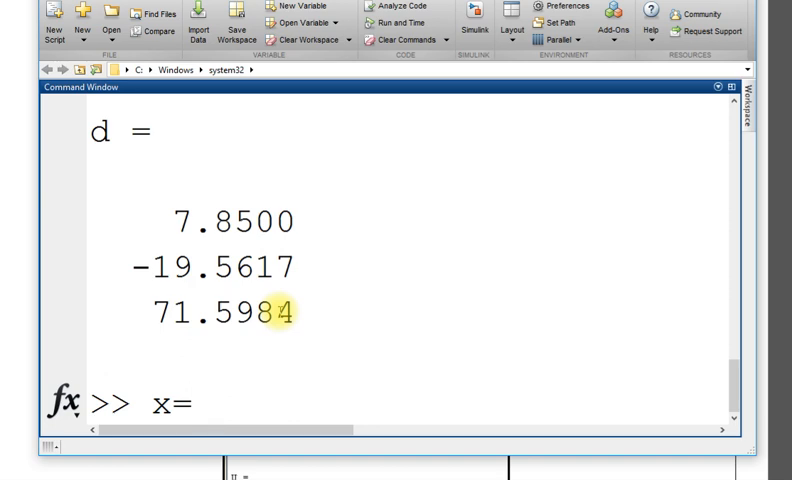
text(U)
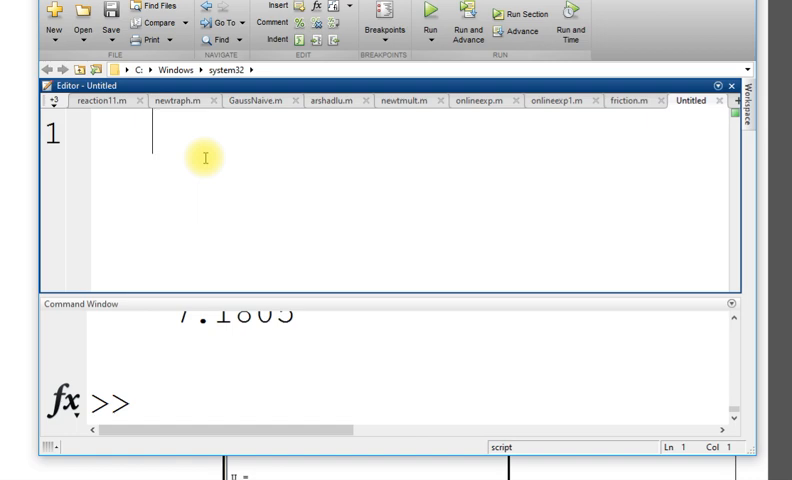
Step: Type the header function x=arshadlu(A,b) as line 1 of the new script
text(fu)
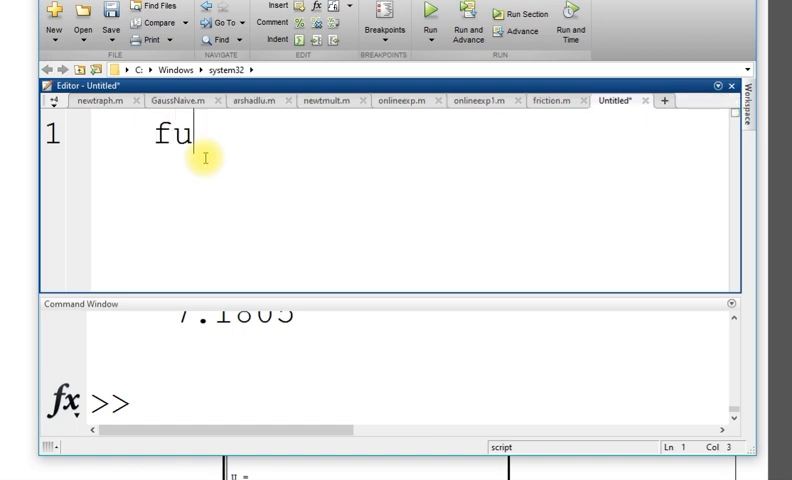
text(n)
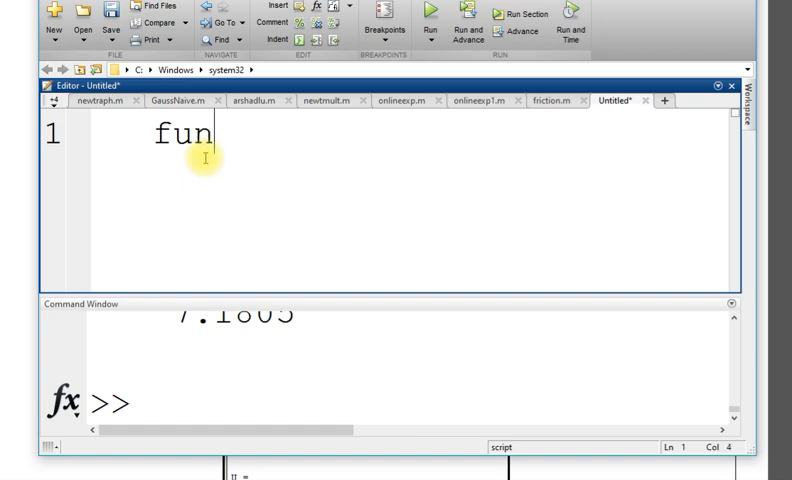
text(ction)
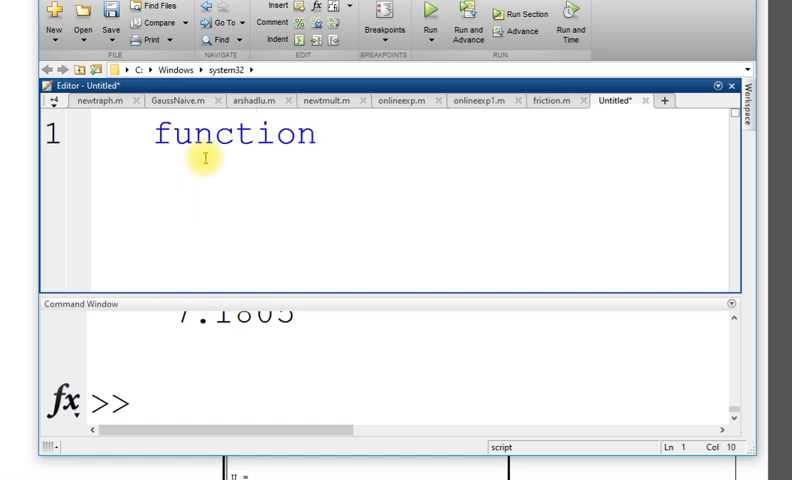
text(x)
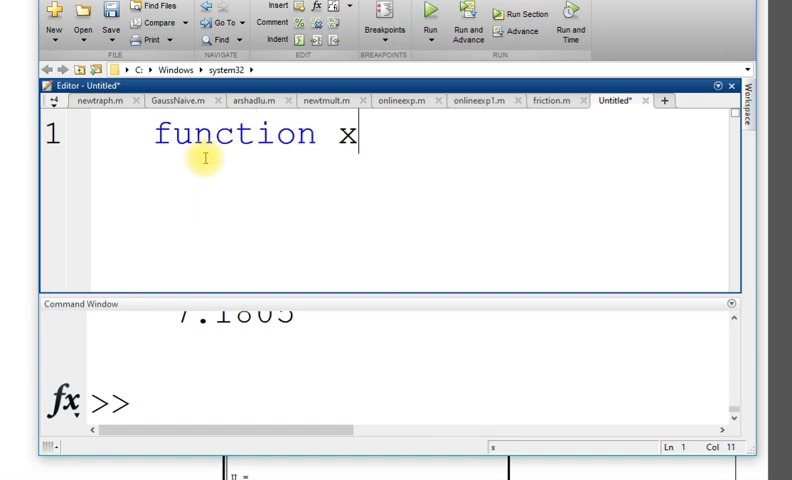
text(=)
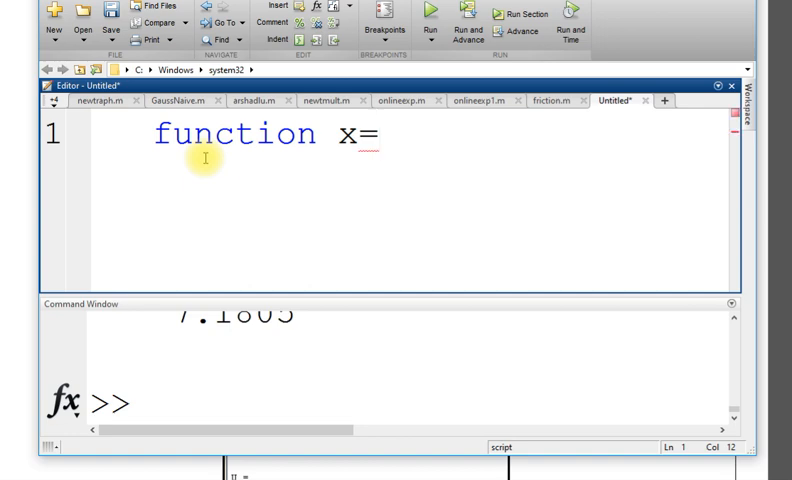
text(arsha)
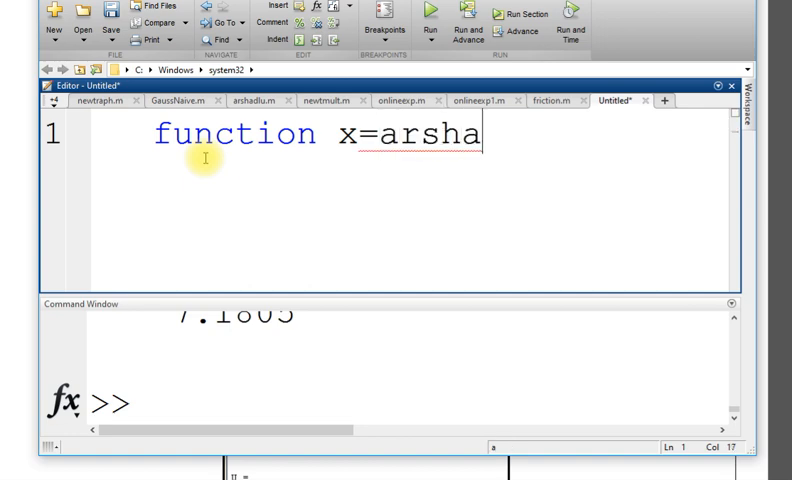
text(dlu)
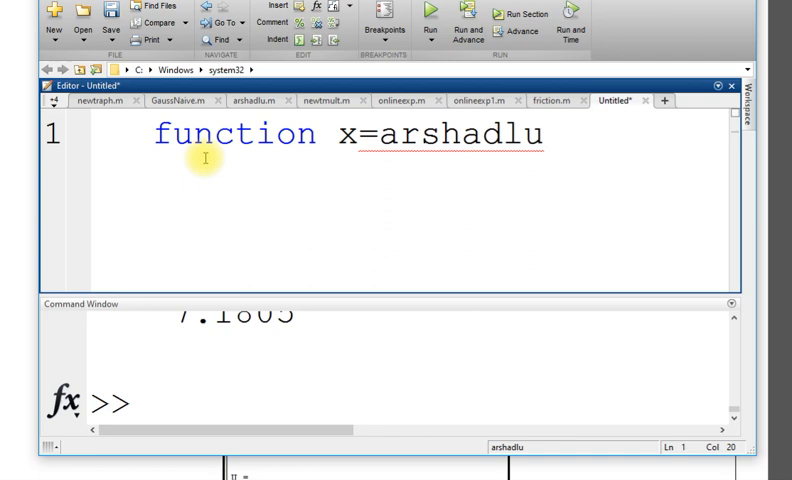
text(()
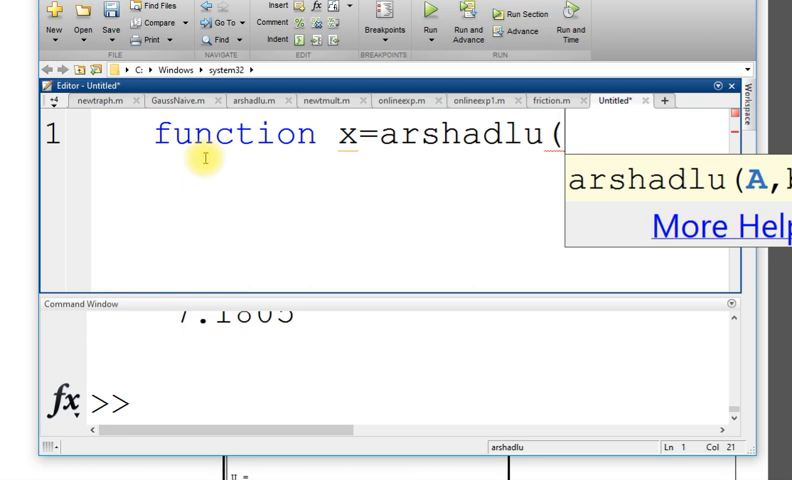
text(A,b)
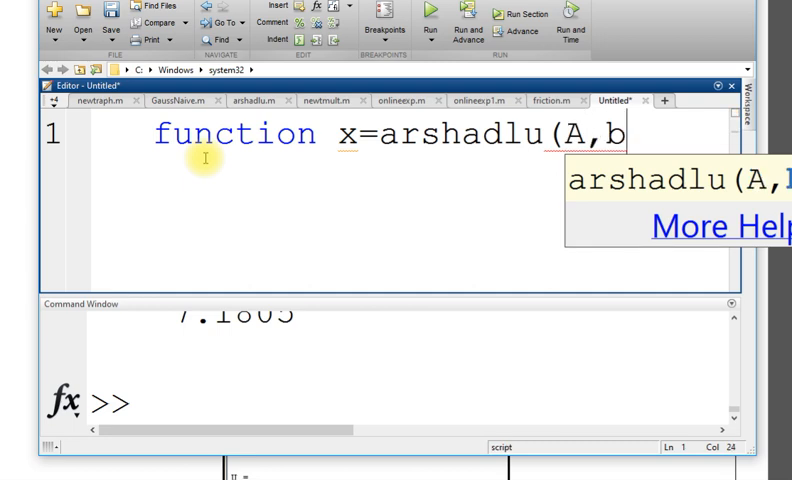
text())
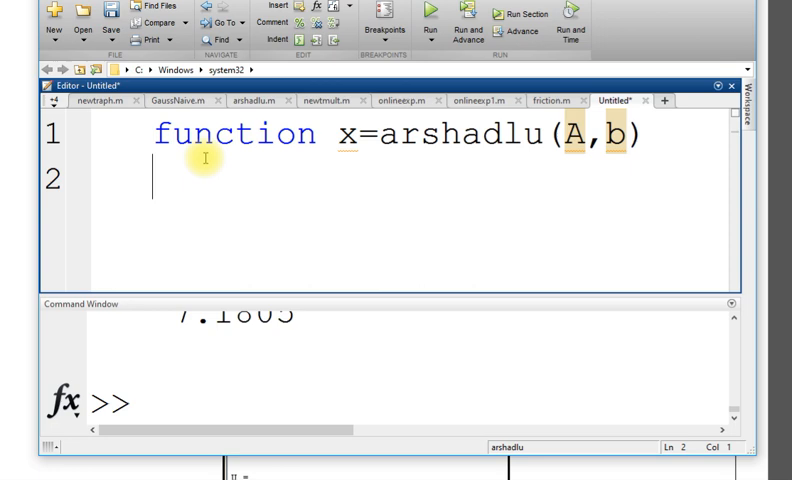
text([)
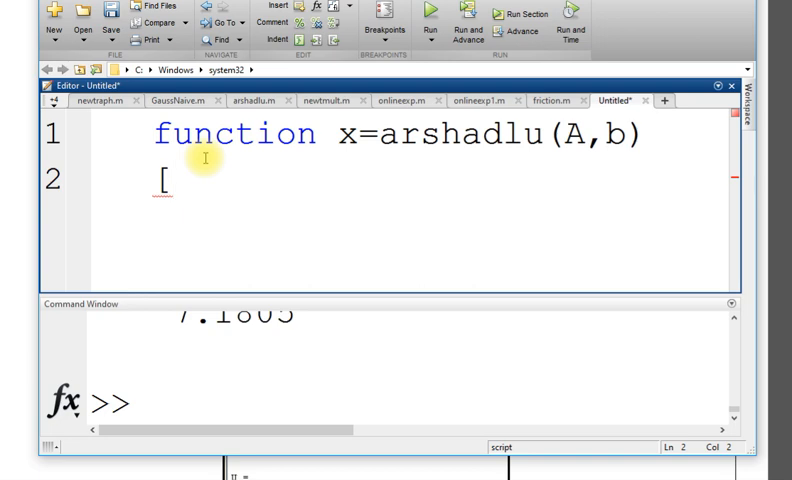
Step: Add the body lines [L,U]=lu(A); d=L\b; and x=U\d; below the header
text(L,U)
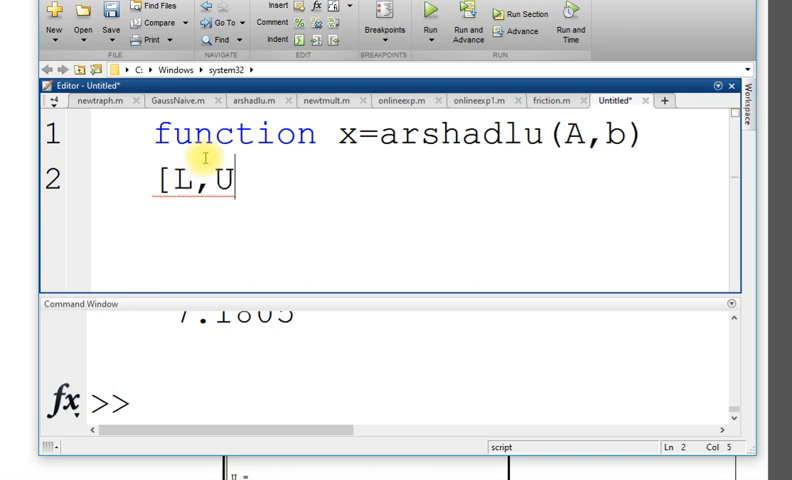
text(]=l)
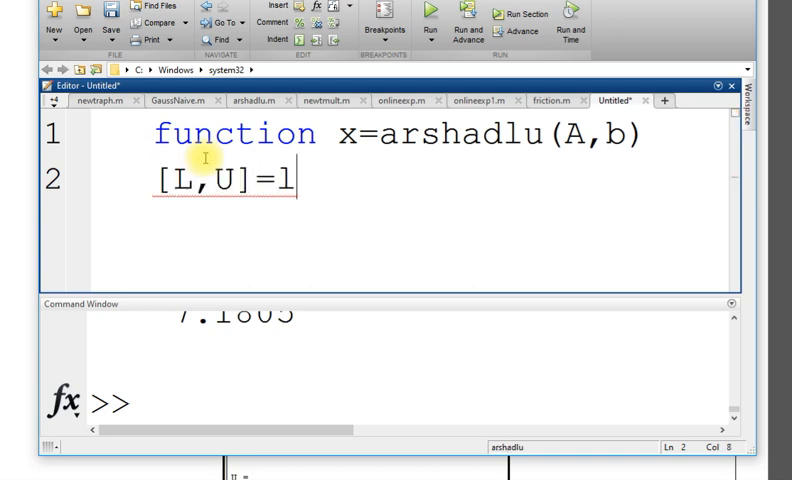
text(u(A);)
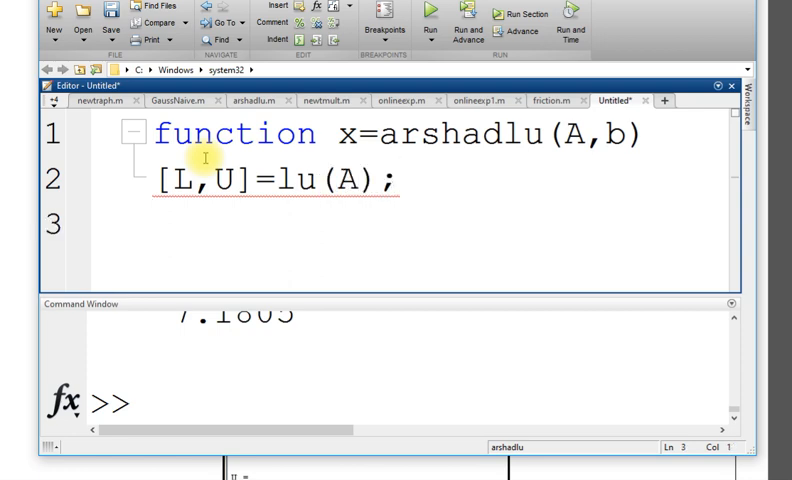
text(d=L)
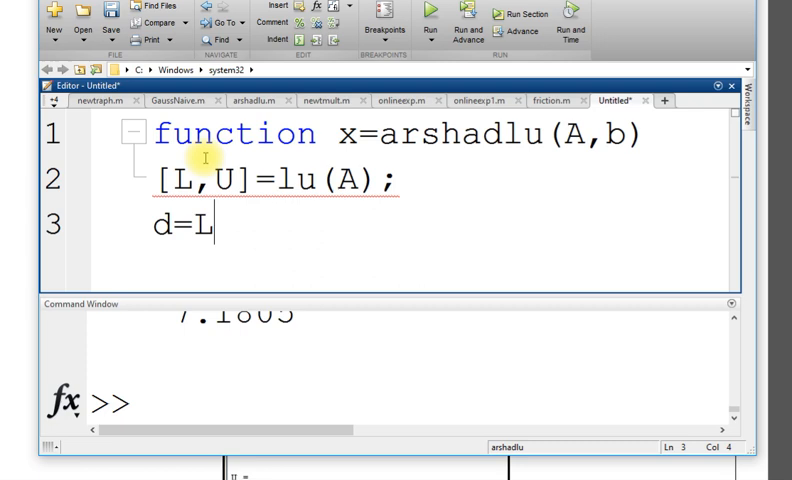
text(\)
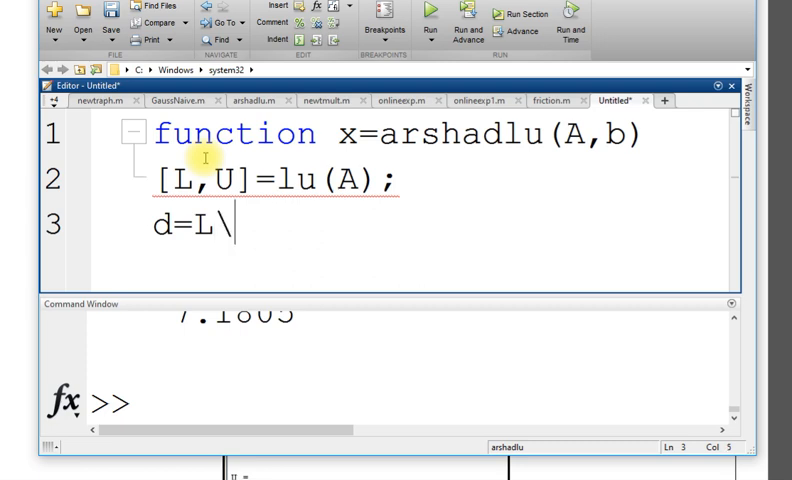
text(b;)
text(x)
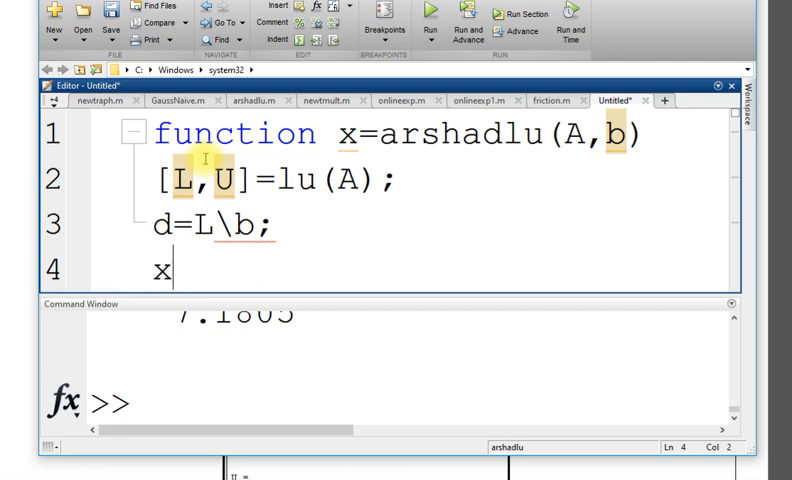
text(=)
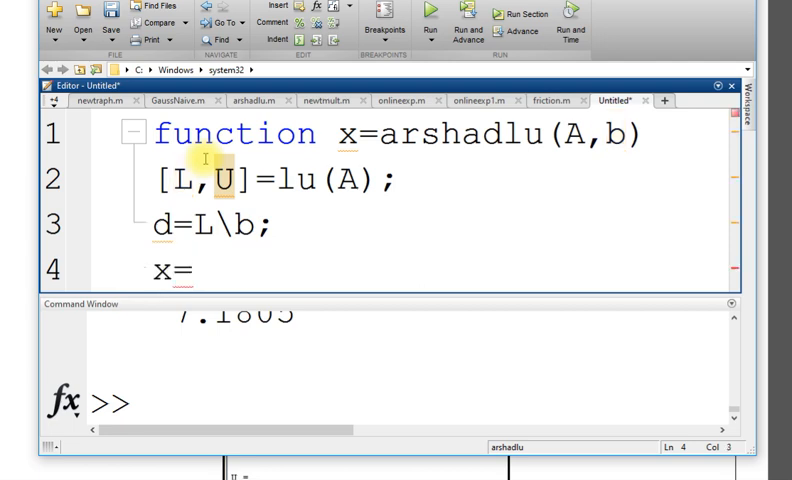
text(U\)
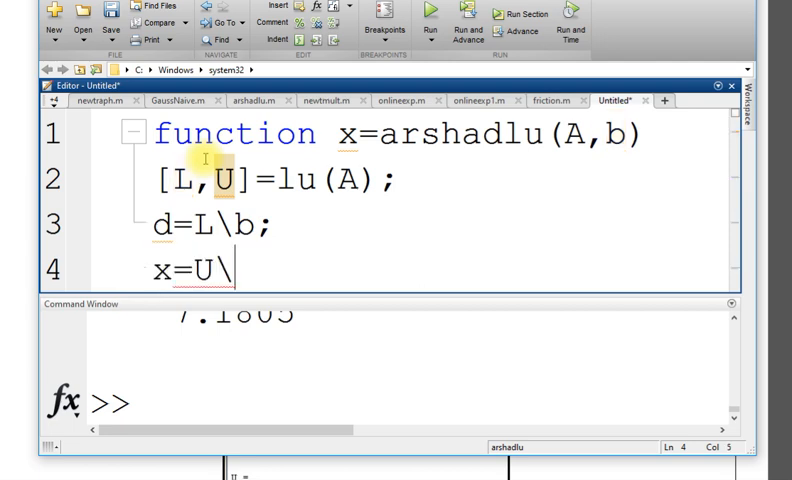
text(d;)
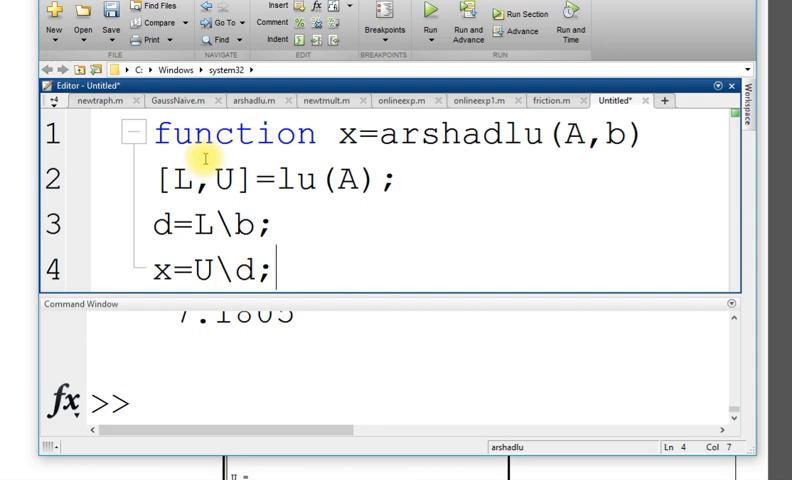
click(110, 20)
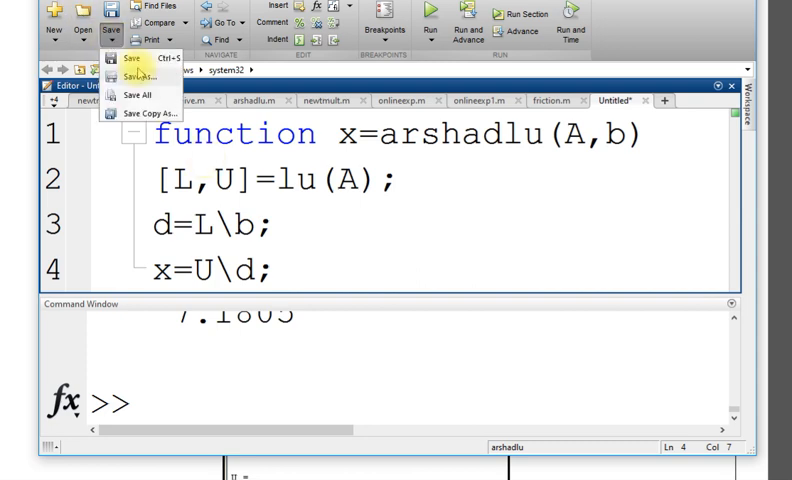
Step: Save as arshadlu.m in Documents > MATLAB, confirming replacement of the existing file
click(141, 74)
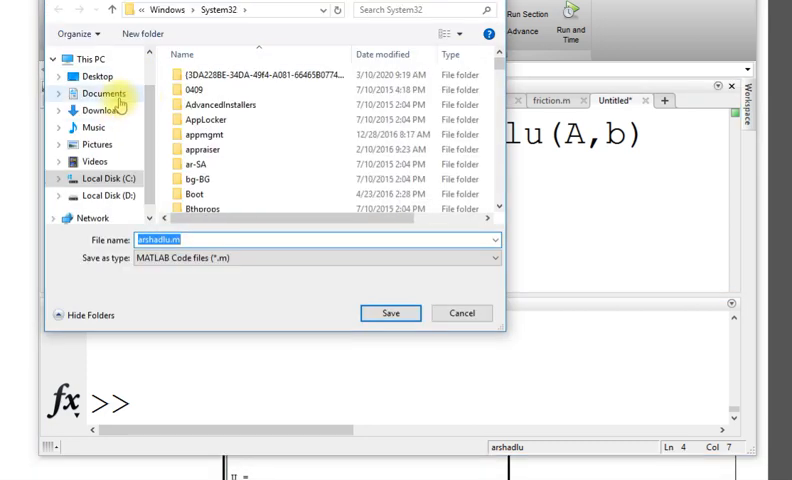
click(96, 93)
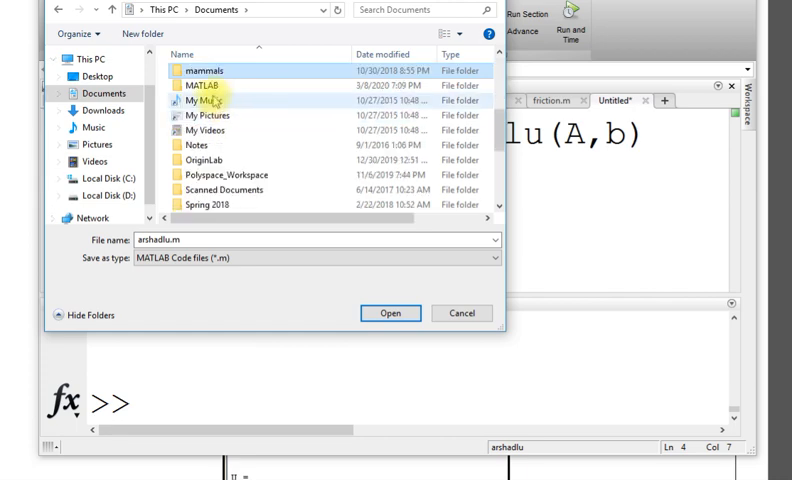
double_click(202, 85)
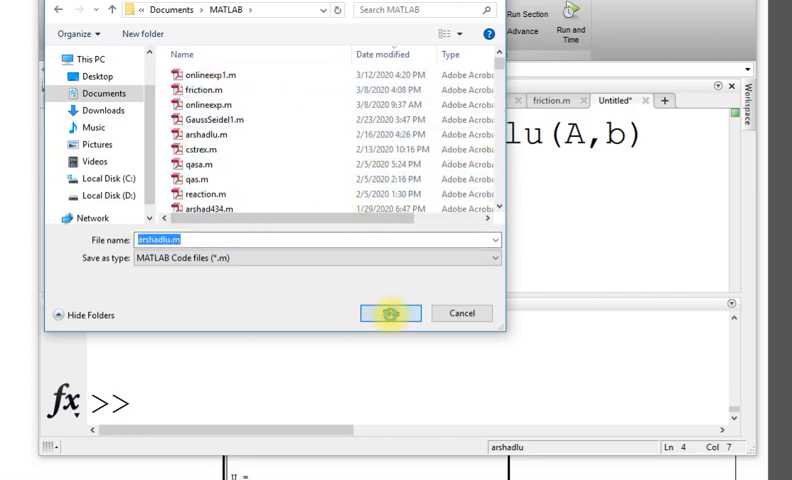
click(390, 313)
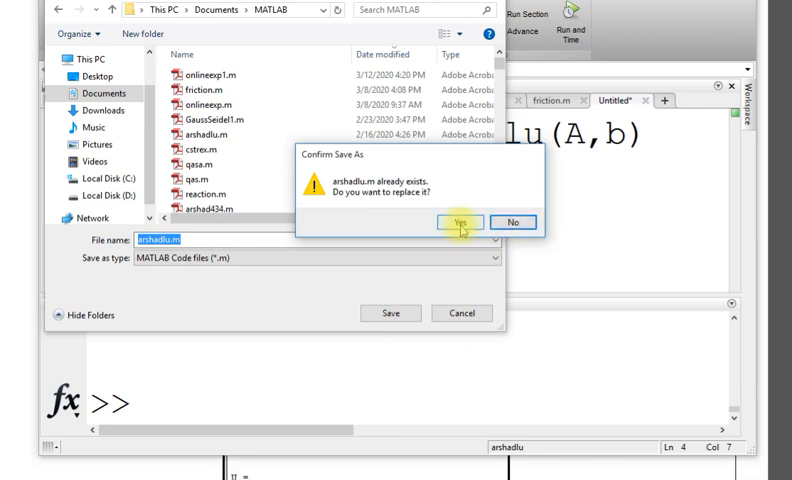
click(459, 222)
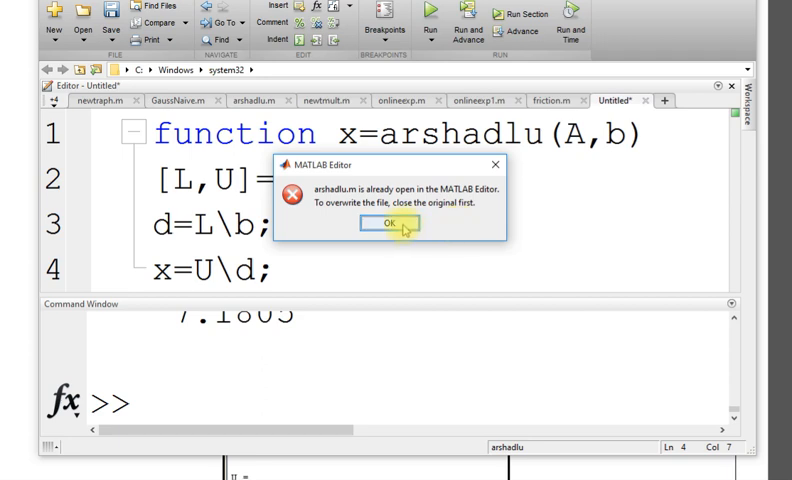
click(391, 223)
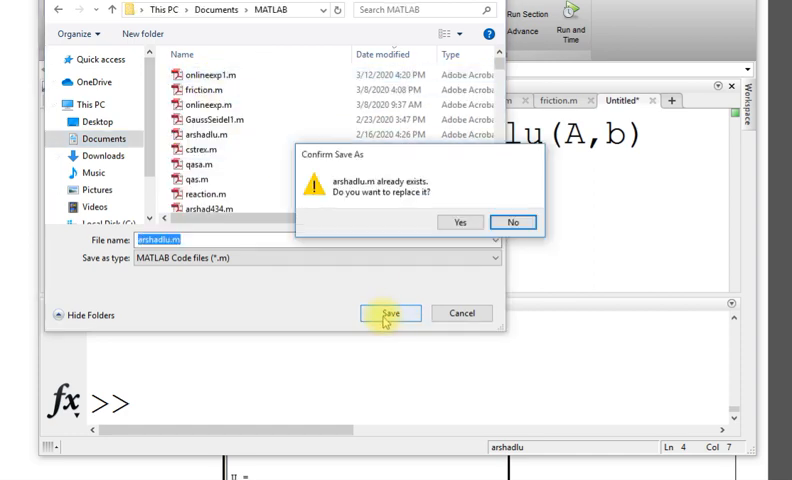
click(458, 222)
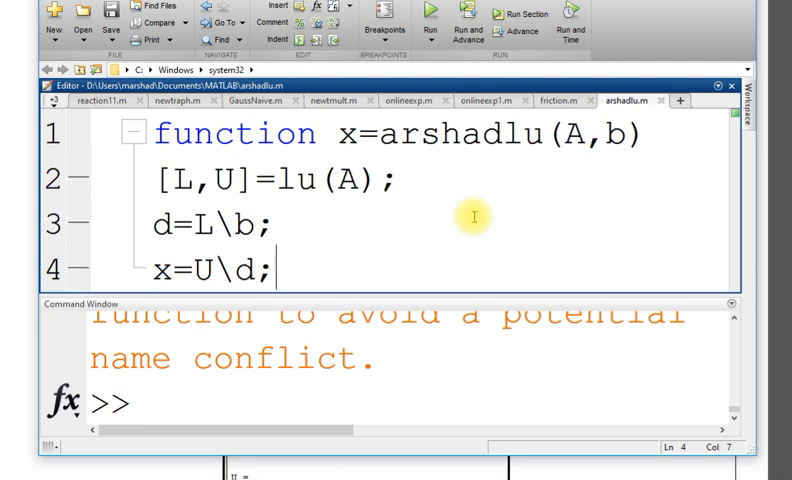
mouse_move(310, 315)
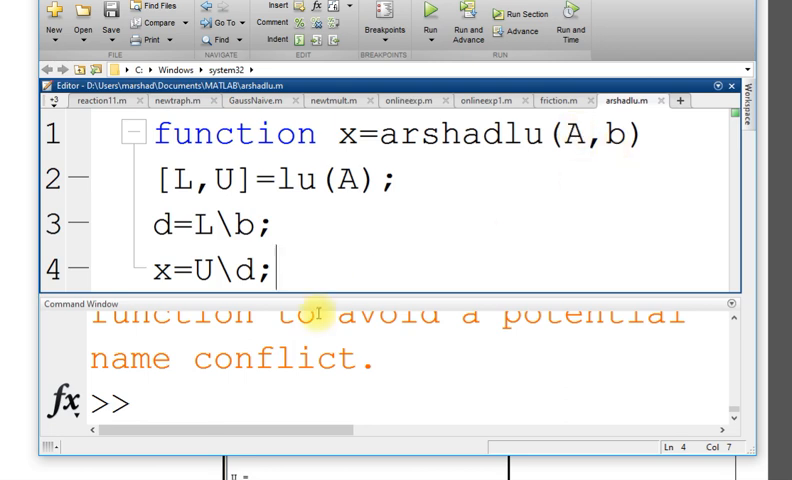
Step: Enter A and b at the prompt to show the 3×3 matrix and the vector ending 71.4
text(A)
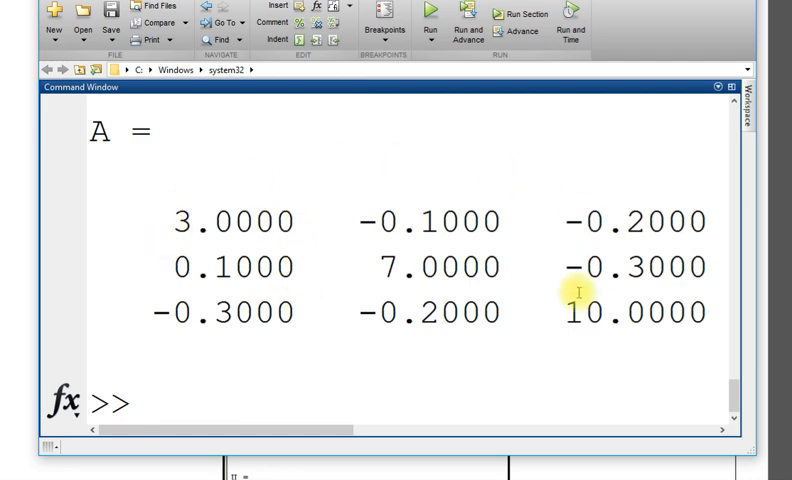
text(b))
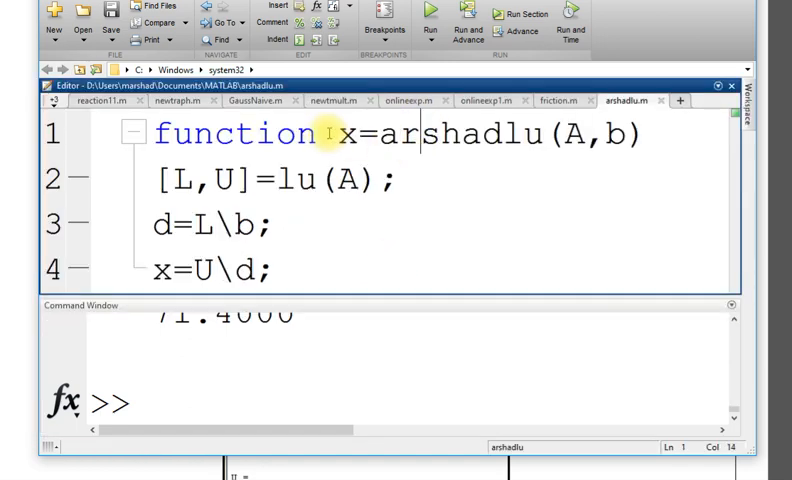
Step: Select the Editor signature and enter x=arshadlu(A,b) at the Command Window prompt
drag(340, 135, 650, 135)
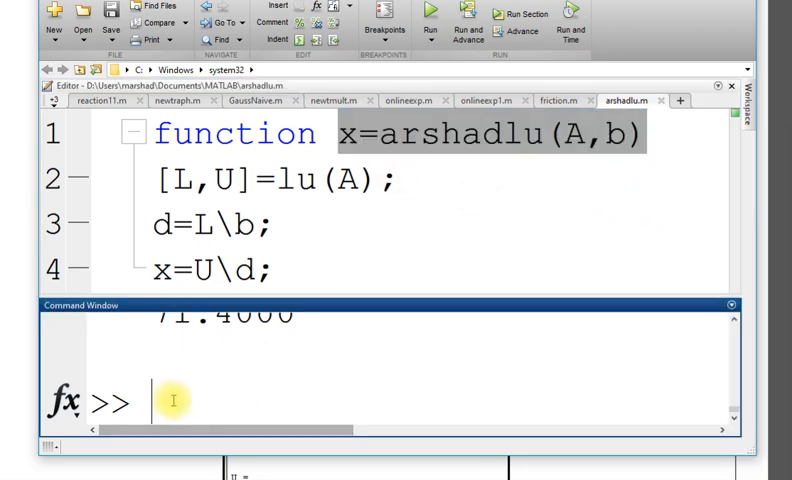
text(x=arshadlu(A,b))
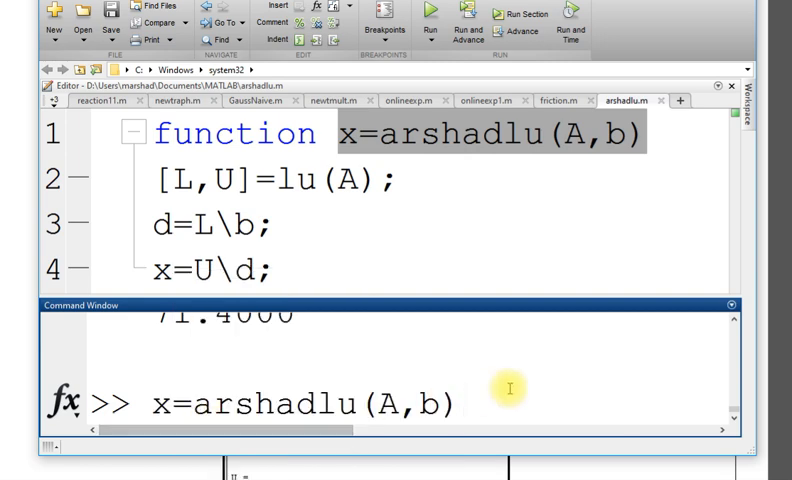